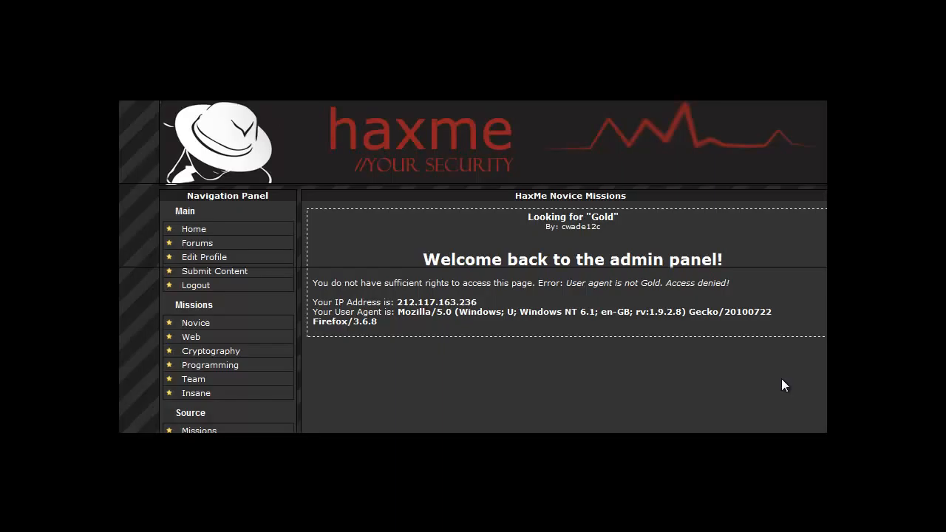
{"action": "mouse_move", "coordinate": [579, 296]}
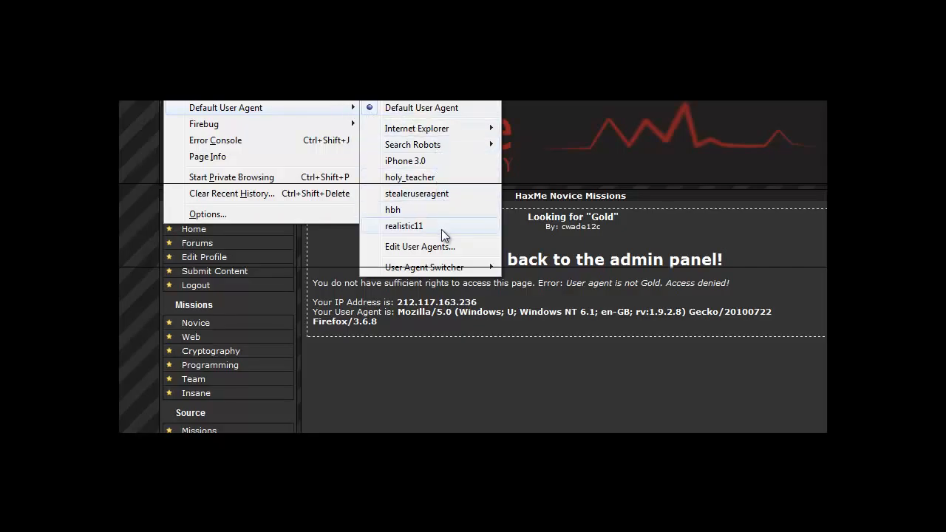
{"action": "mouse_move", "coordinate": [431, 255]}
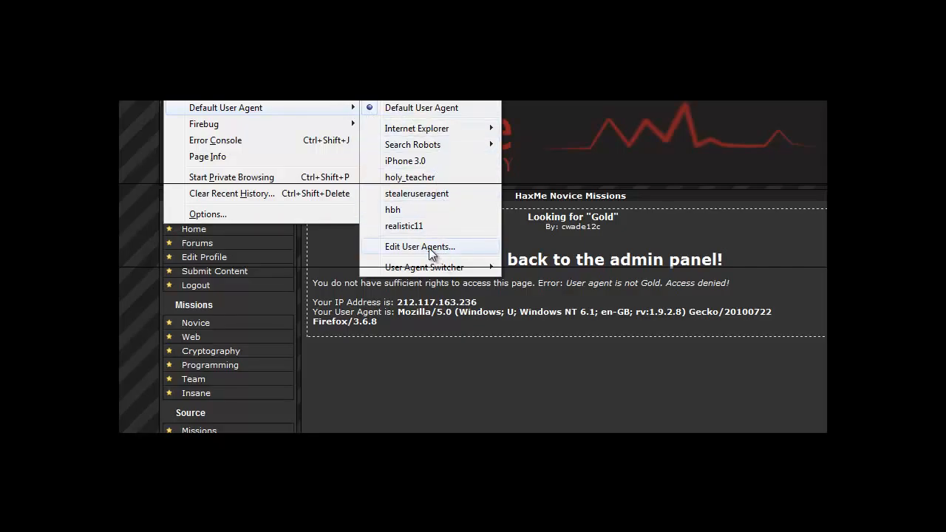
Step: Reach the Edit User Agents options dialog and its New entry choices
{"action": "left_click", "coordinate": [420, 246]}
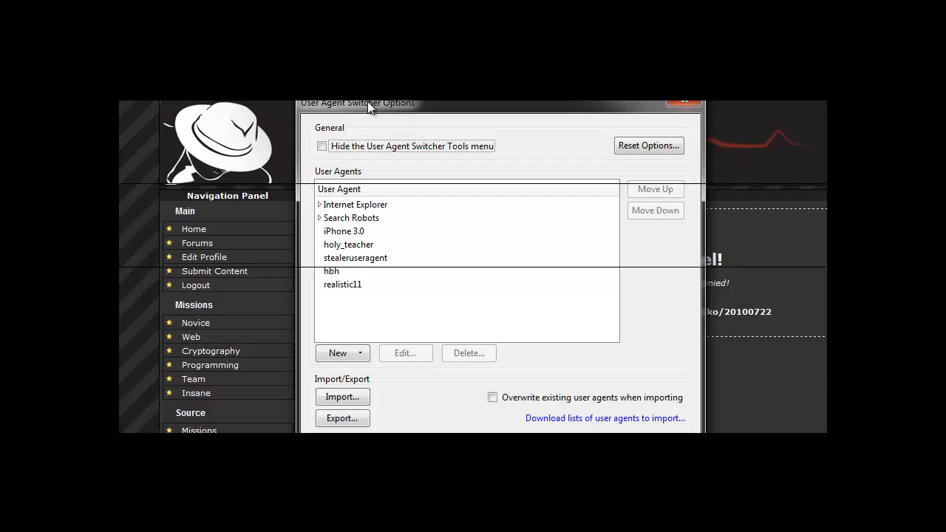
{"action": "left_click", "coordinate": [337, 354]}
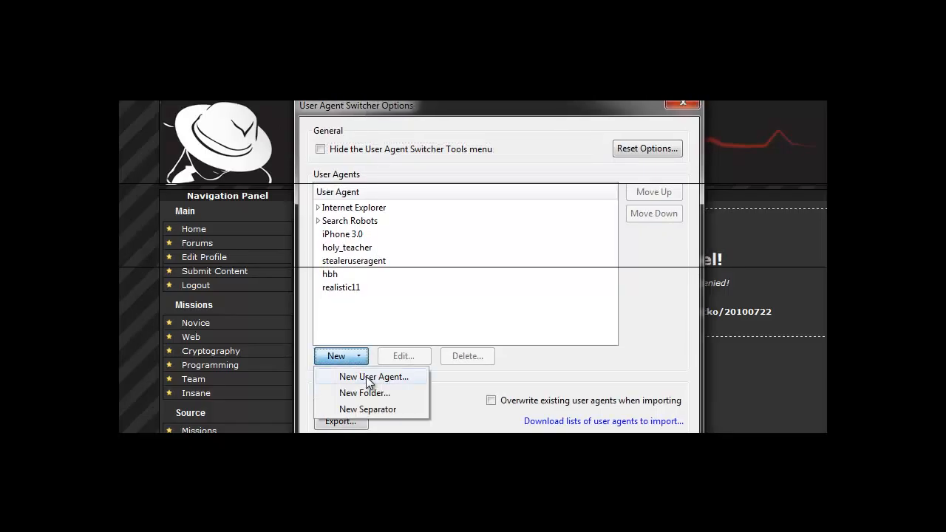
Step: Create a new user agent with description Gold and agent string gold, and save it
{"action": "left_click", "coordinate": [373, 377]}
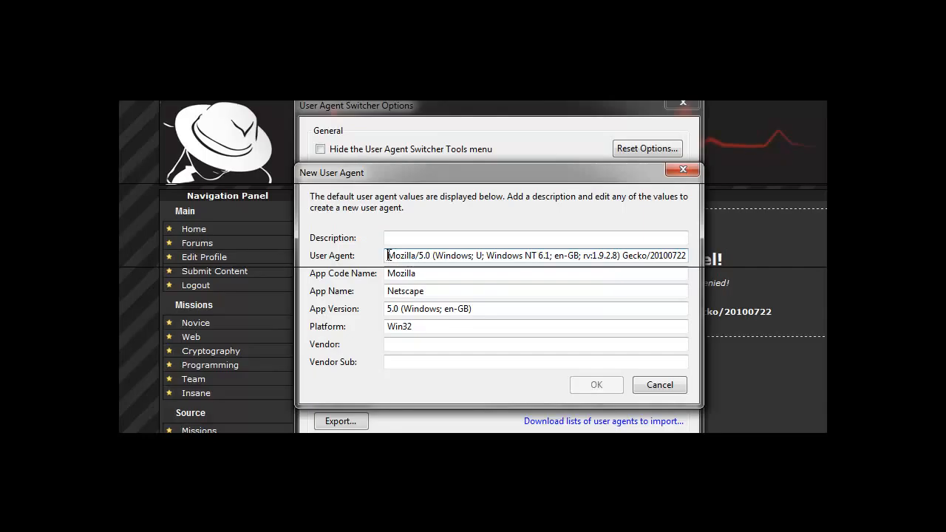
{"action": "type", "text": "Gold"}
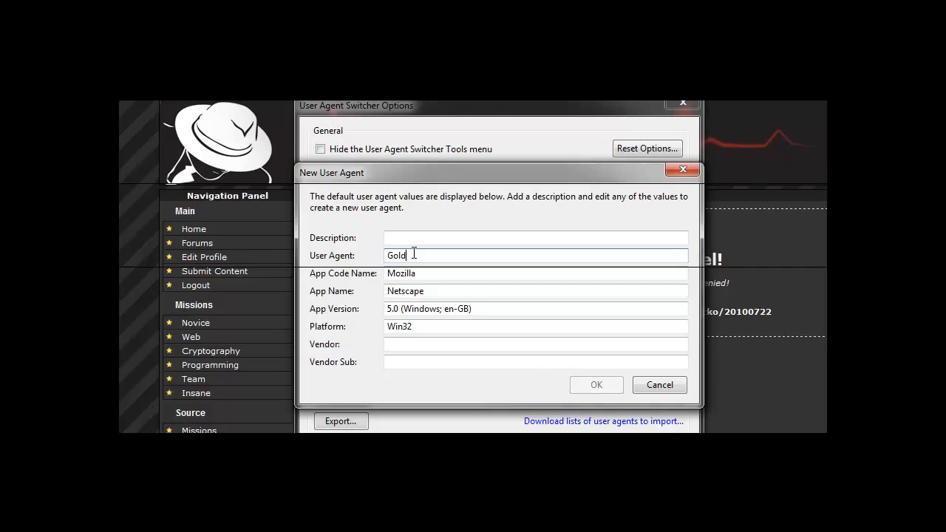
{"action": "type", "text": "gold"}
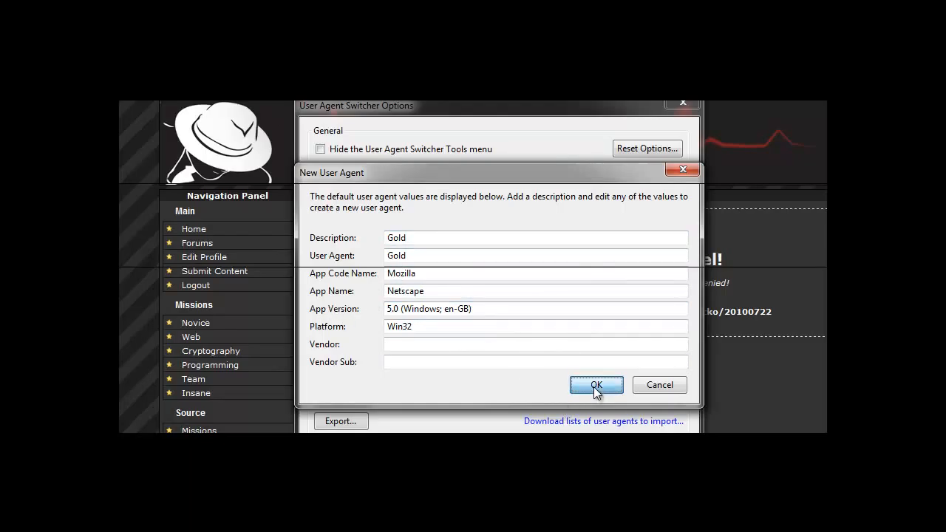
{"action": "left_click", "coordinate": [597, 384]}
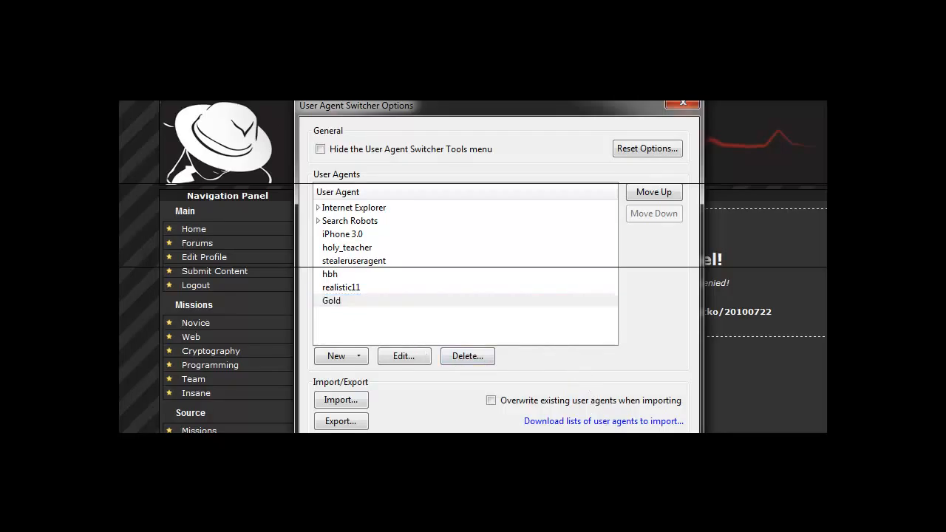
Step: Close the User Agent Switcher options dialog to return to the mission page
{"action": "left_click", "coordinate": [681, 103]}
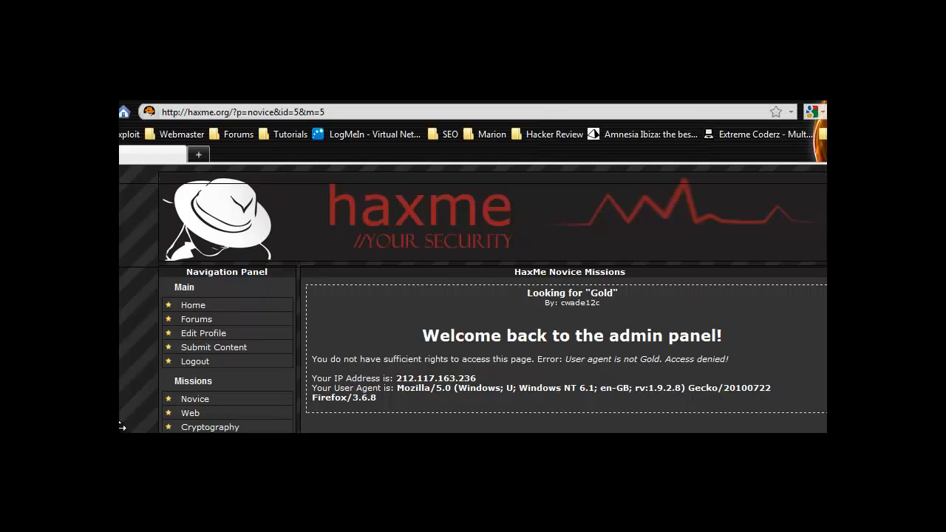
Step: Scroll down the Looking for Gold page to read the mission result
{"action": "scroll", "scroll_direction": "down", "scroll_amount": 3}
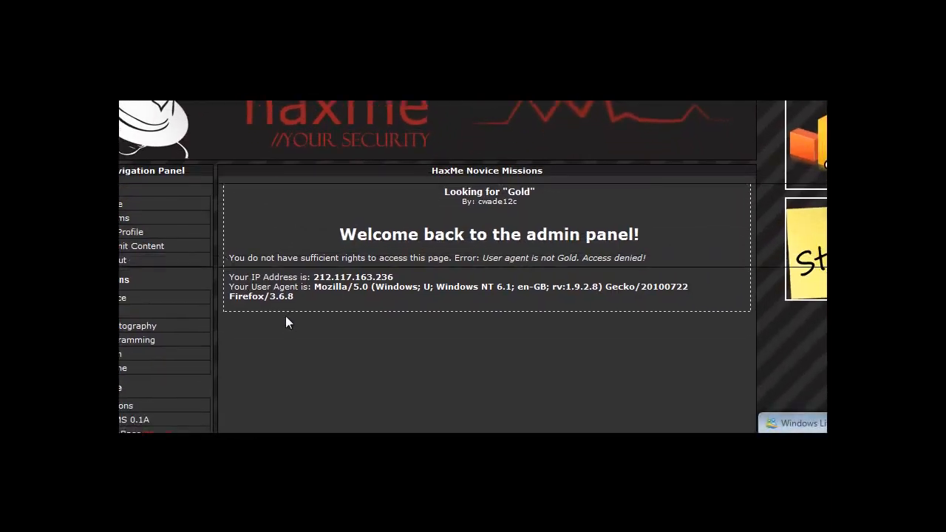
{"action": "mouse_move", "coordinate": [307, 328]}
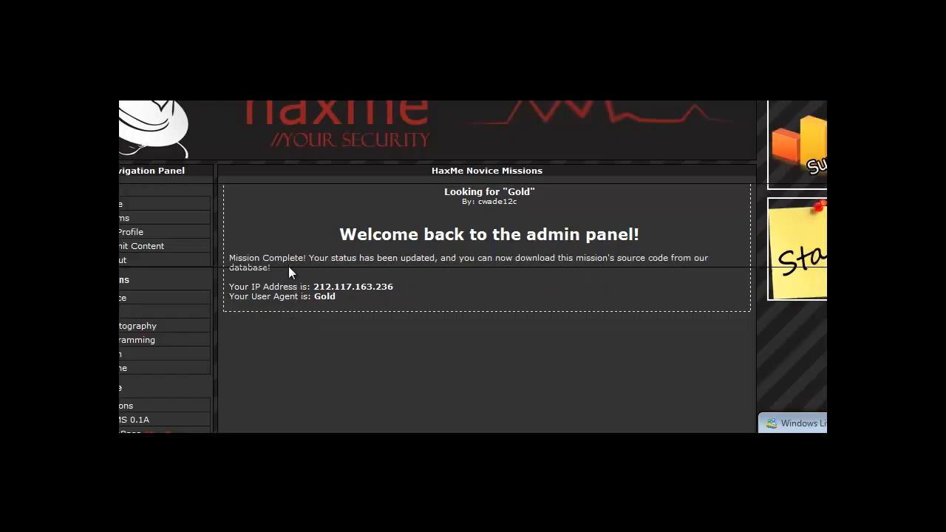
{"action": "mouse_move", "coordinate": [334, 310]}
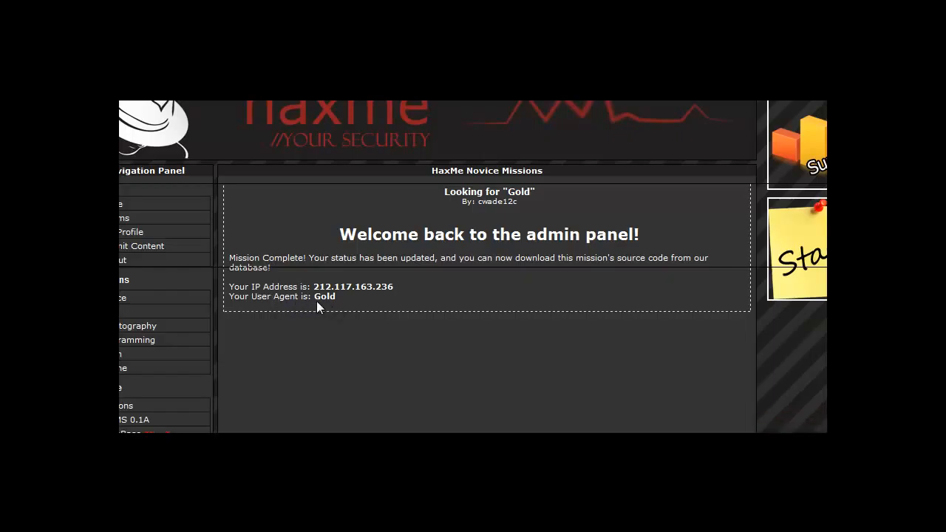
{"action": "mouse_move", "coordinate": [390, 364]}
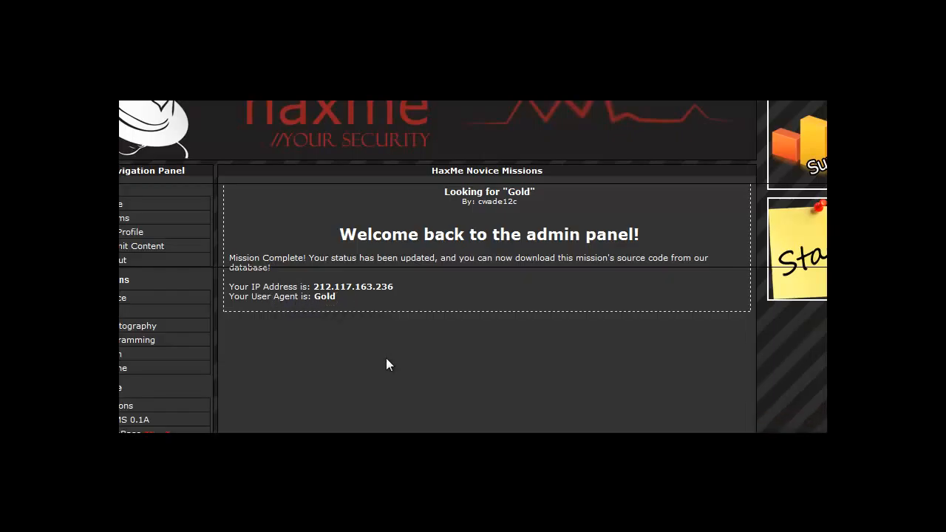